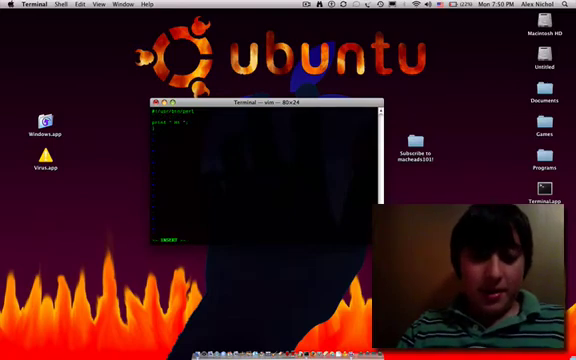
Run the Perl script and let its repeated output scroll down the window.
{"action": "key", "text": "Escape"}
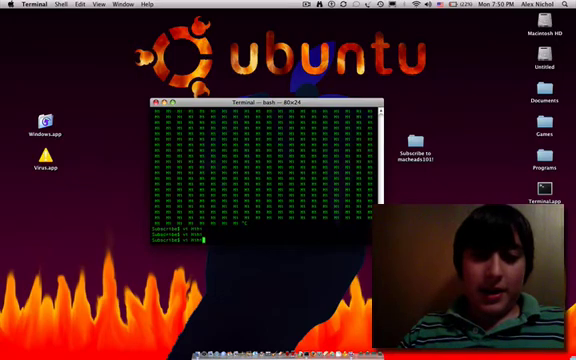
Interrupt the runaway output and return to a clean prompt.
{"action": "key", "text": "Return"}
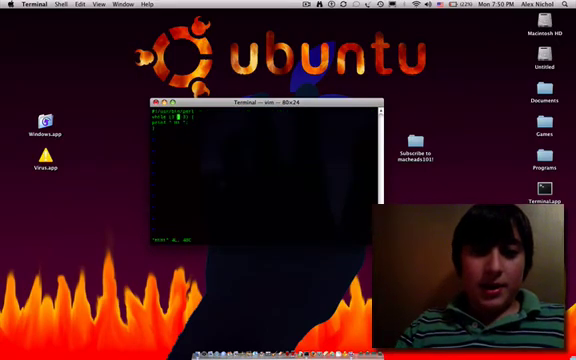
{"action": "key", "text": "Return"}
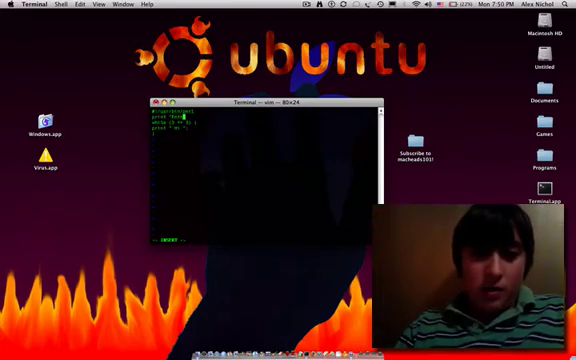
Add an 'Enter your name' prompt line to the Perl script.
{"action": "type", "text": "Enter your name:"}
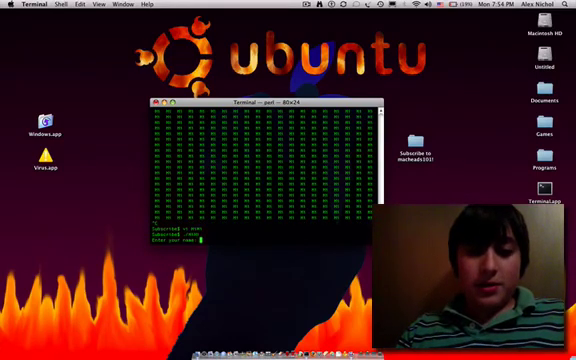
Run the updated script, stop its looping output, and enter 'ls' at its prompt.
{"action": "key", "text": "Return"}
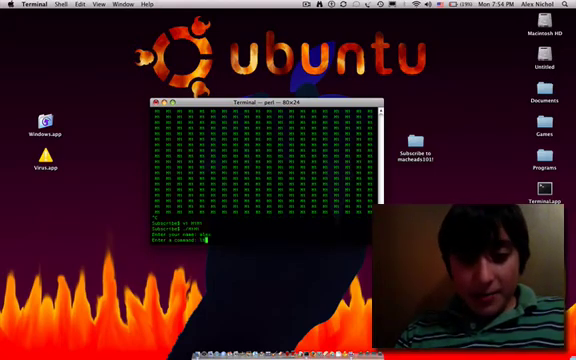
{"action": "key", "text": "Return"}
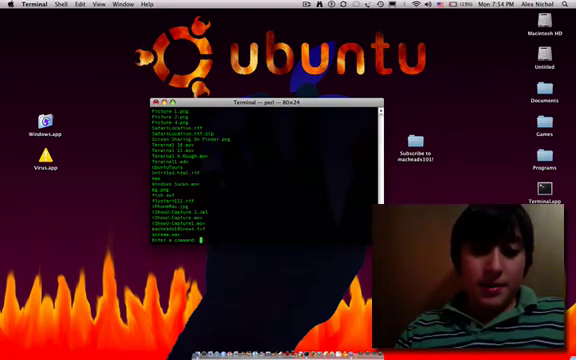
{"action": "type", "text": "ls"}
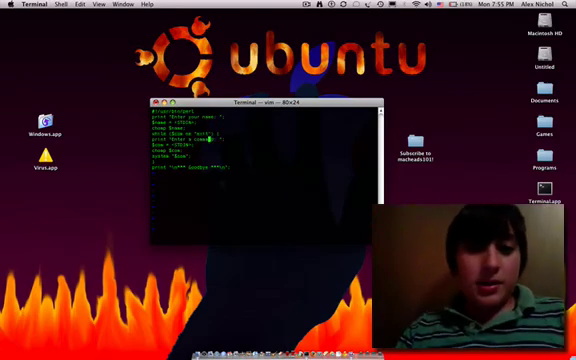
Submit the ls command so the script prints the directory listing.
{"action": "key", "text": "i"}
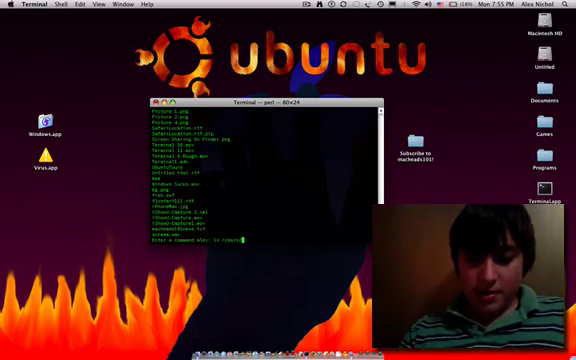
Give the script the path '/Users/alex' as a command and view its response.
{"action": "type", "text": "/Users/alex"}
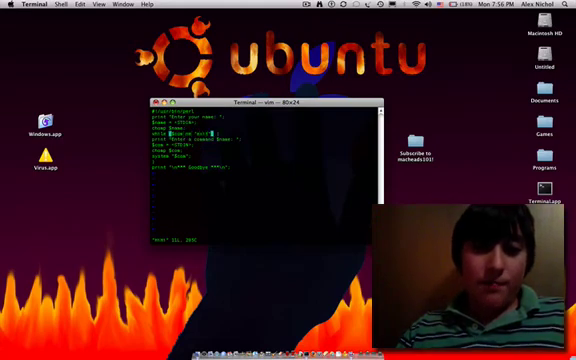
{"action": "key", "text": "i"}
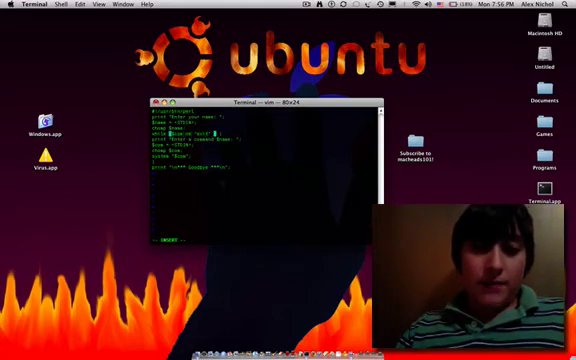